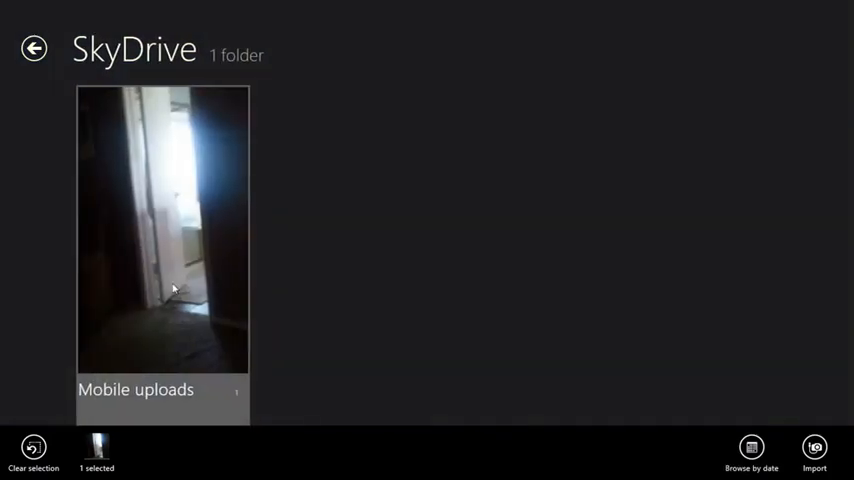
- Open Mobile uploads and email the photo to a contact through the Share charm
double_click(163, 230)
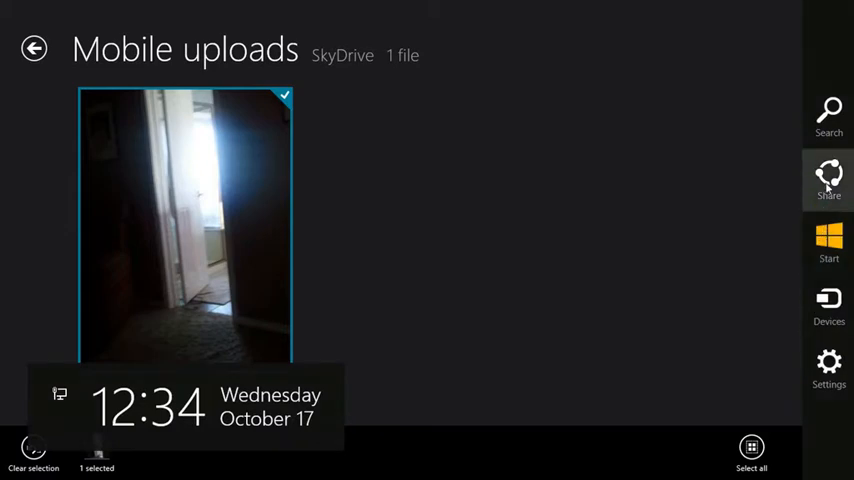
left_click(828, 180)
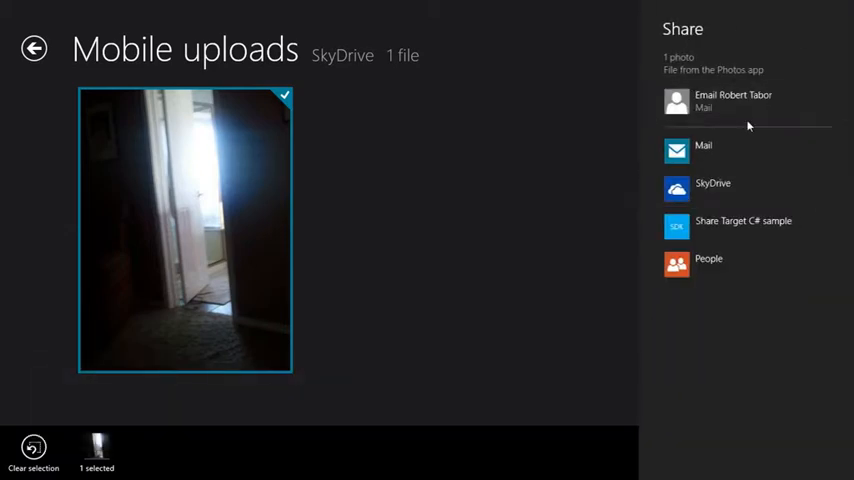
left_click(703, 145)
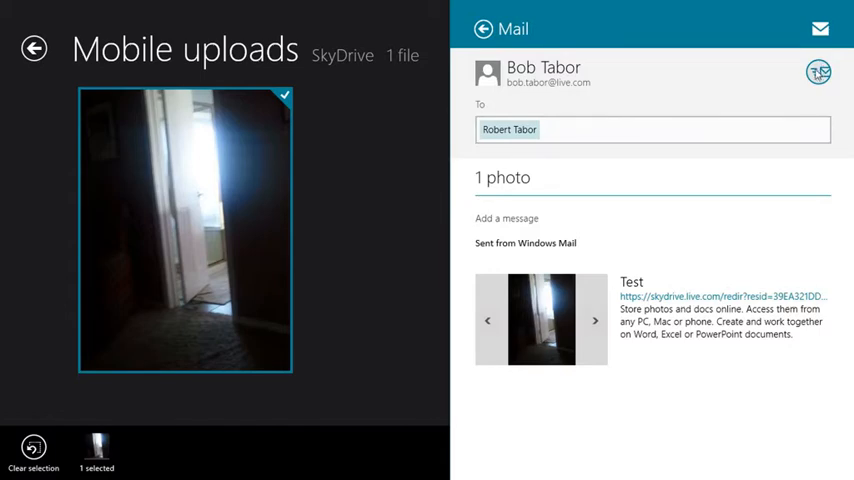
left_click(819, 28)
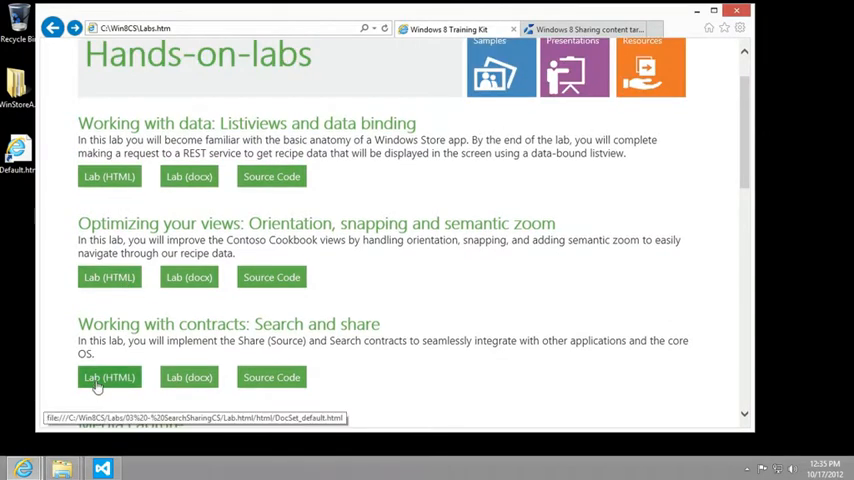
- Open the Search and share Lab (HTML) at Task 1 – Invoke the Share charm
left_click(109, 377)
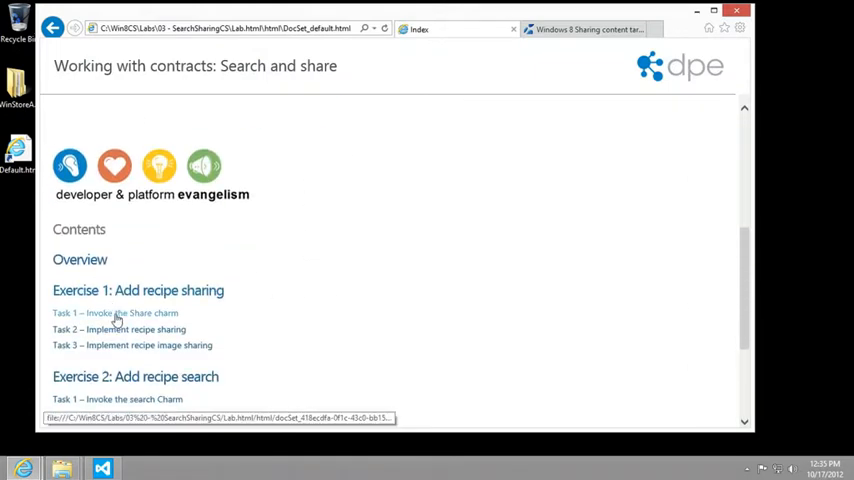
left_click(114, 313)
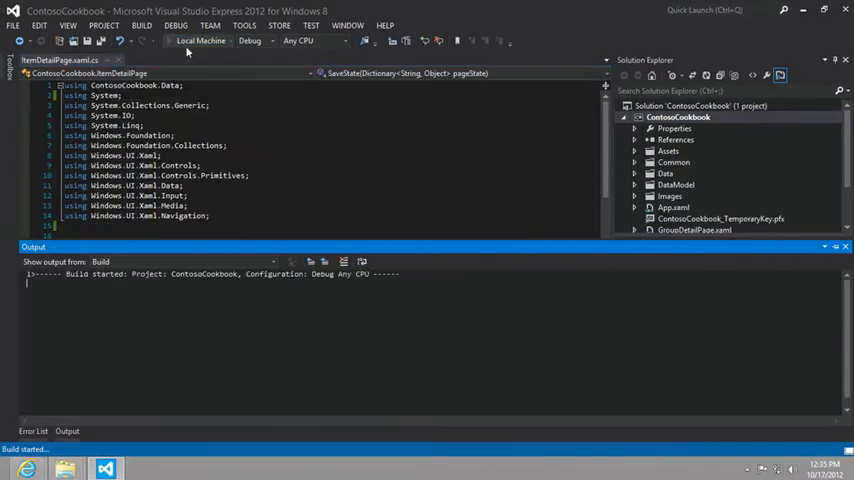
- Run Contoso Cookbook, open the Steam bun baos recipe, and try sharing it
left_click(200, 40)
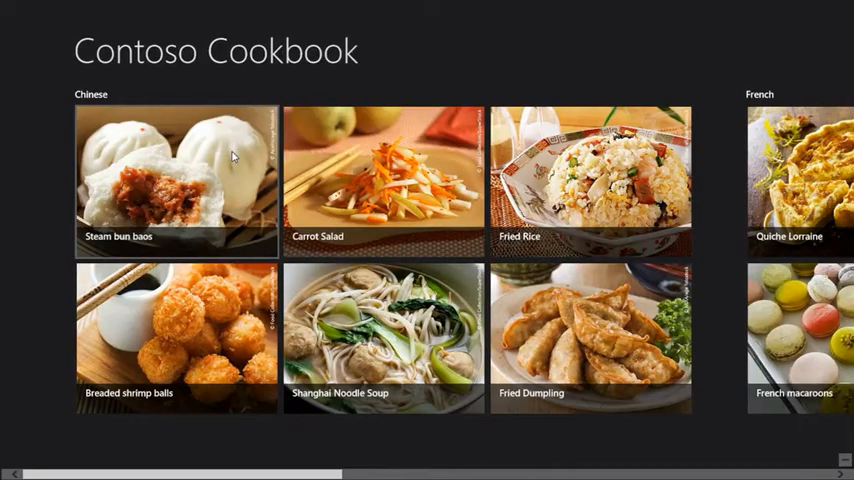
left_click(176, 180)
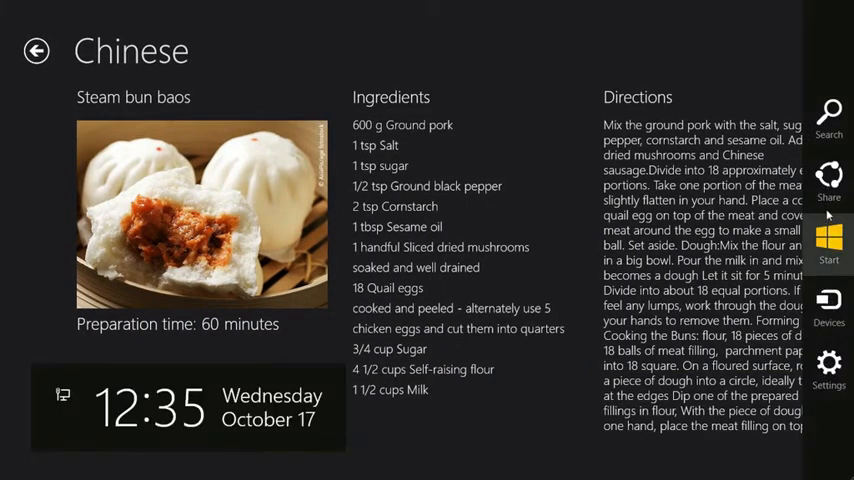
left_click(829, 185)
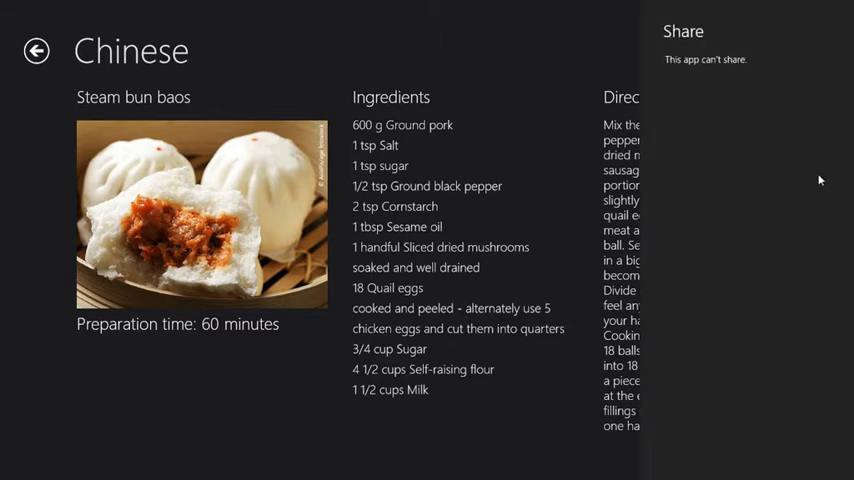
mouse_move(711, 85)
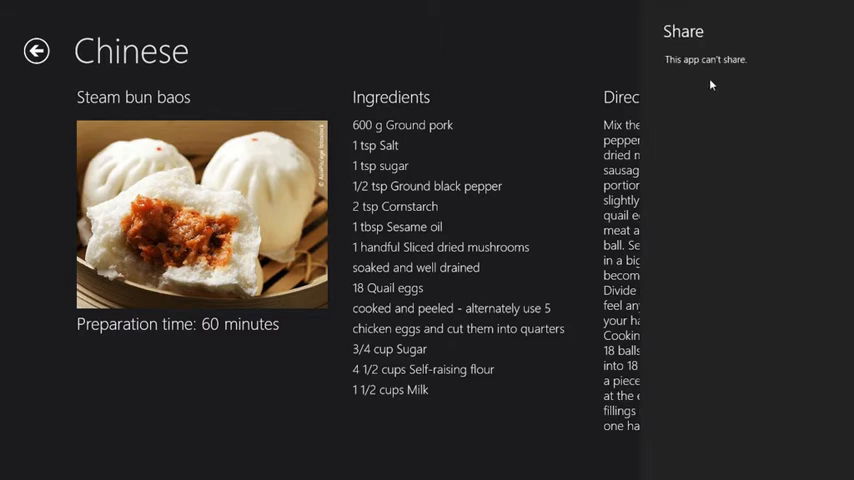
mouse_move(757, 68)
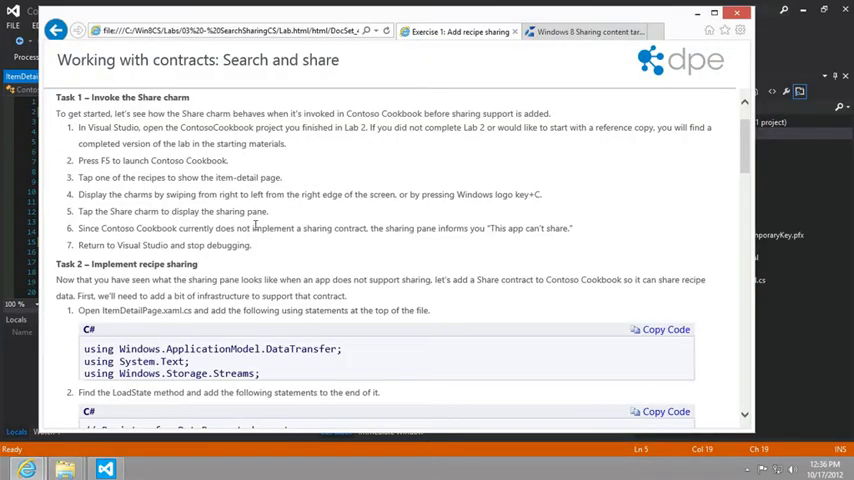
- Scroll to the Task 3 note, then switch to the Sharing content target sample tab
scroll("down", 3)
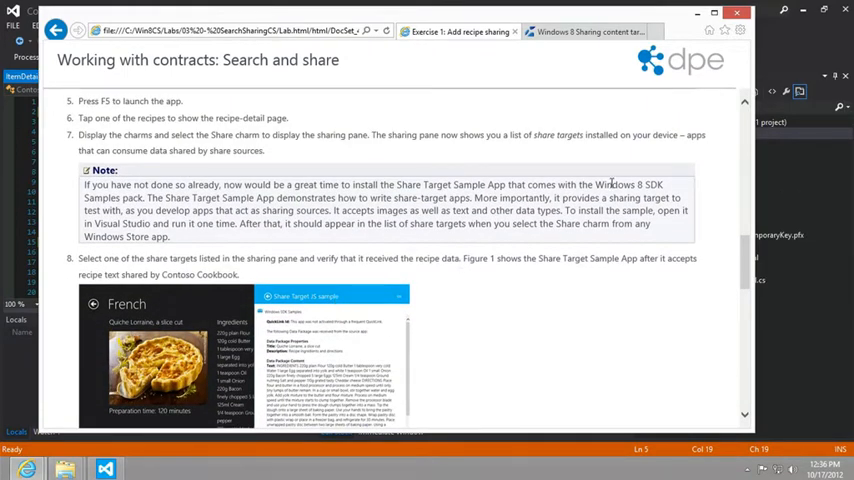
mouse_move(492, 200)
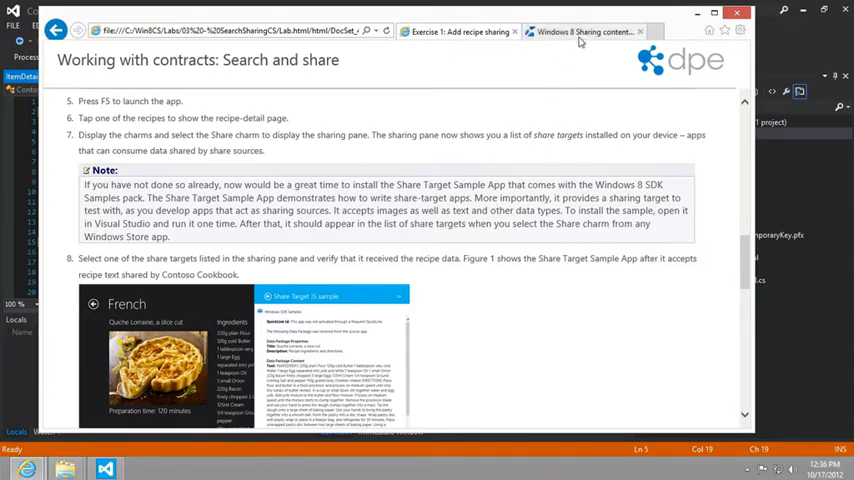
left_click(585, 31)
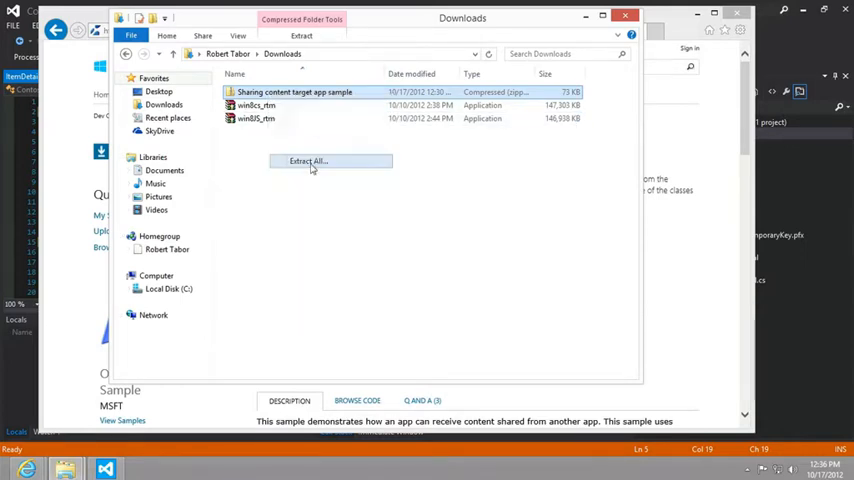
- Extract the sample zip and open the ShareTarget solution from the Sharing\C# folder
left_click(308, 161)
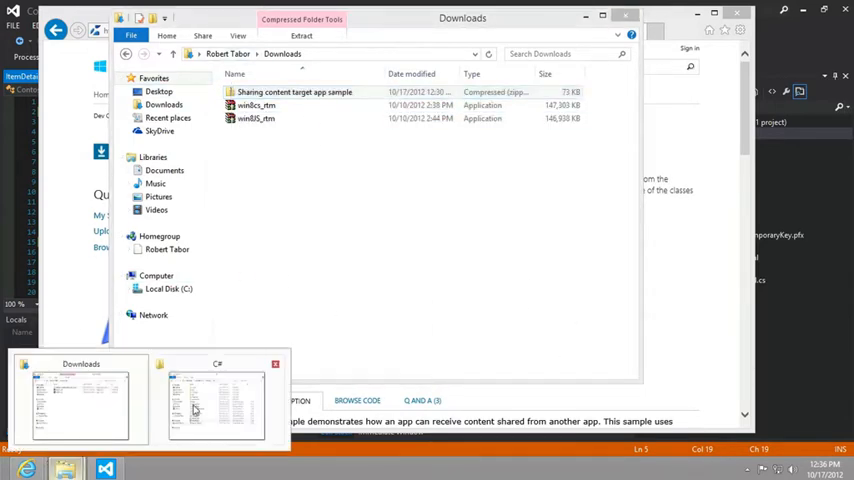
left_click(217, 400)
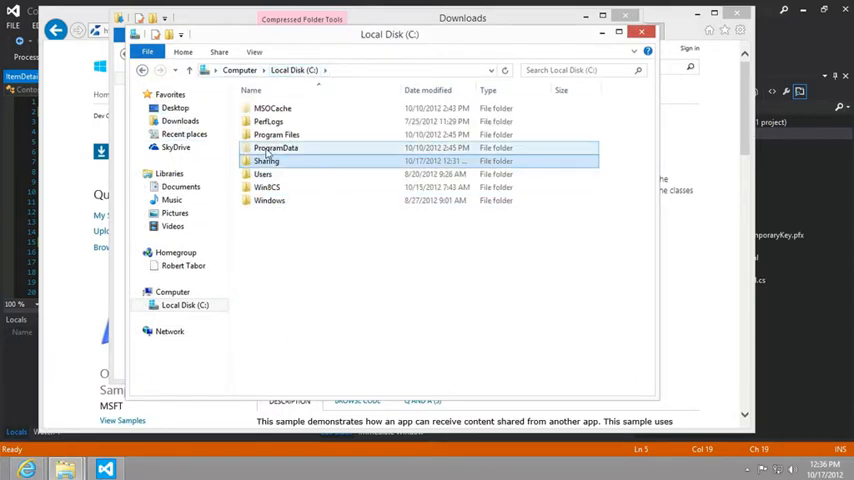
double_click(266, 161)
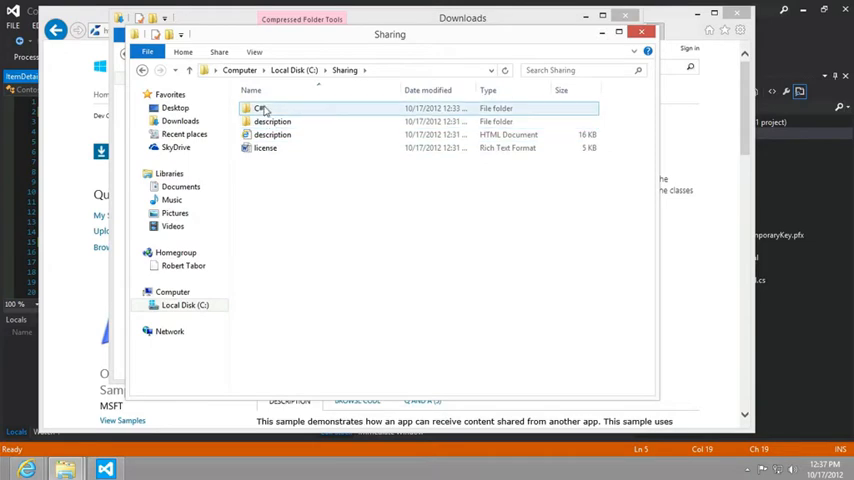
double_click(262, 108)
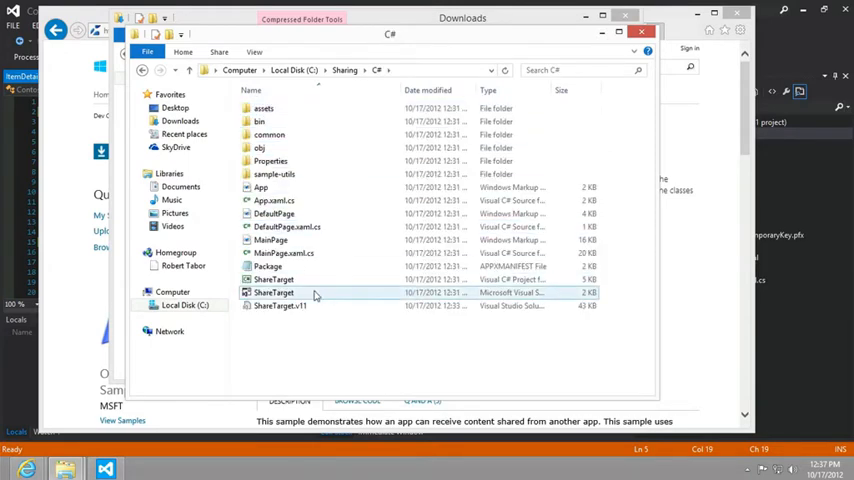
mouse_move(280, 305)
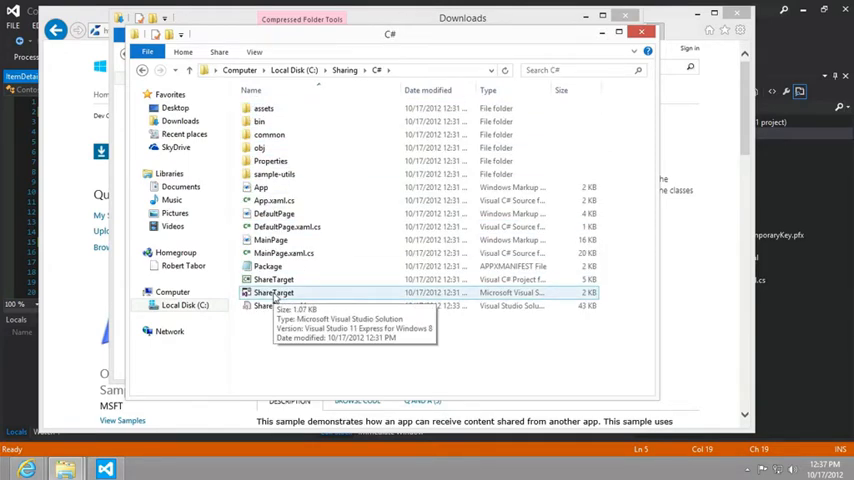
double_click(274, 292)
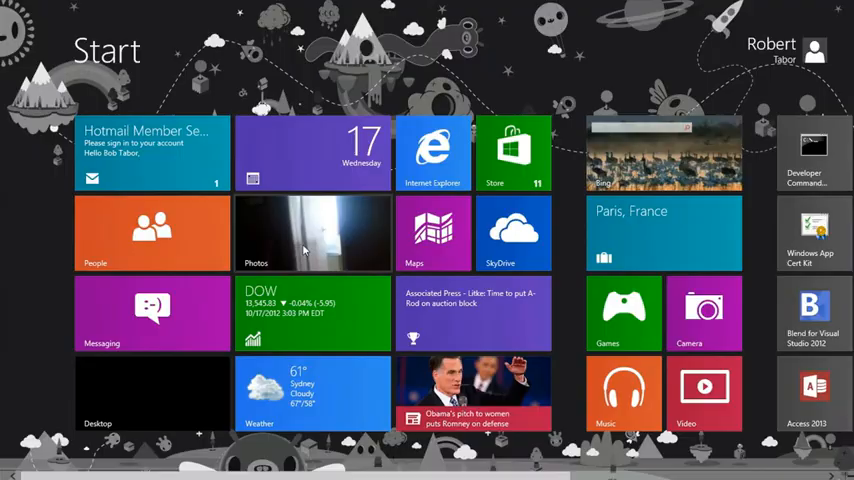
- Share the photo from the Photos app to the Share Target C# sample
left_click(313, 233)
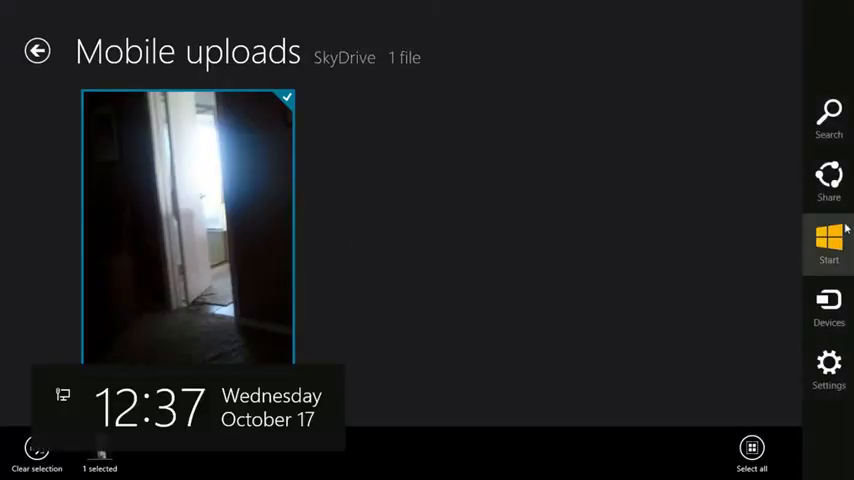
left_click(828, 183)
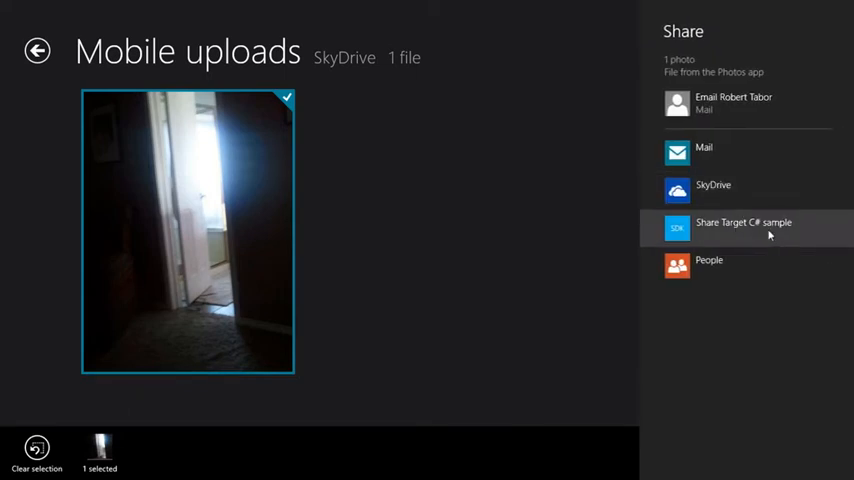
left_click(744, 222)
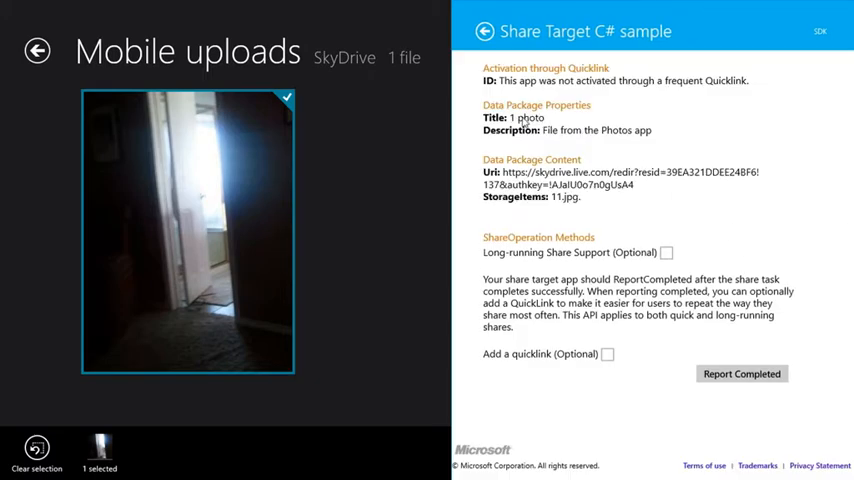
mouse_move(658, 136)
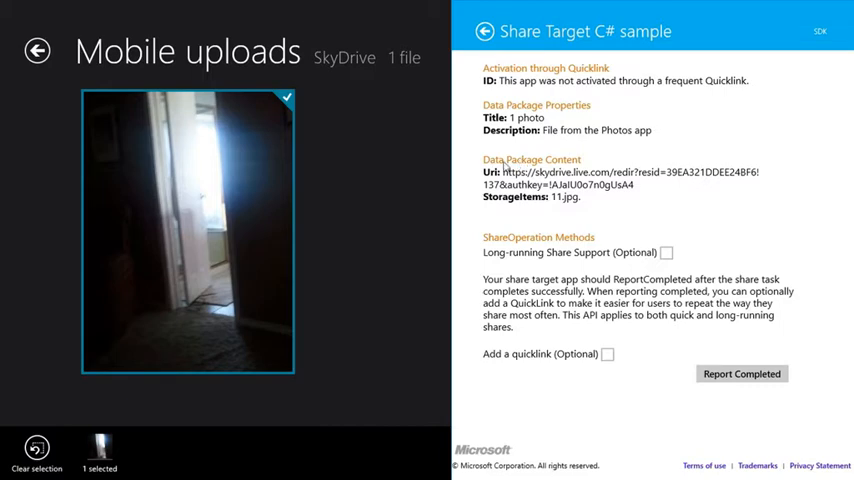
mouse_move(588, 172)
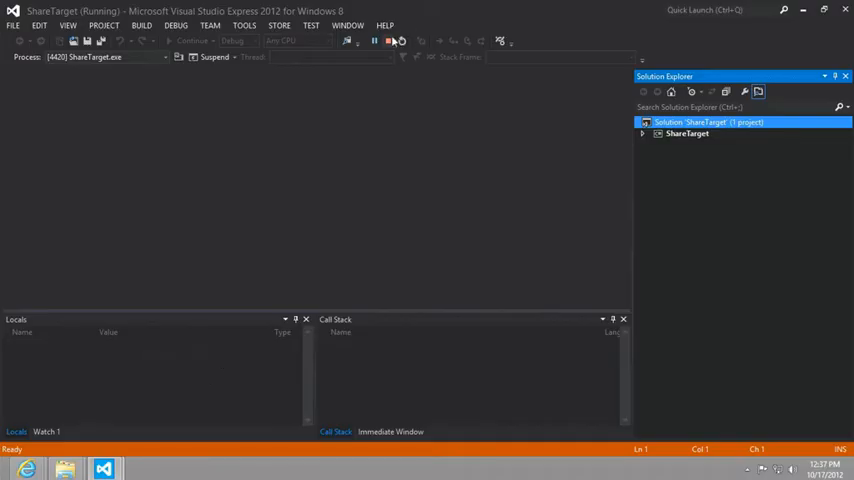
- Stop debugging and add DataRequested += OnDataRequested at the end of LoadState
left_click(375, 41)
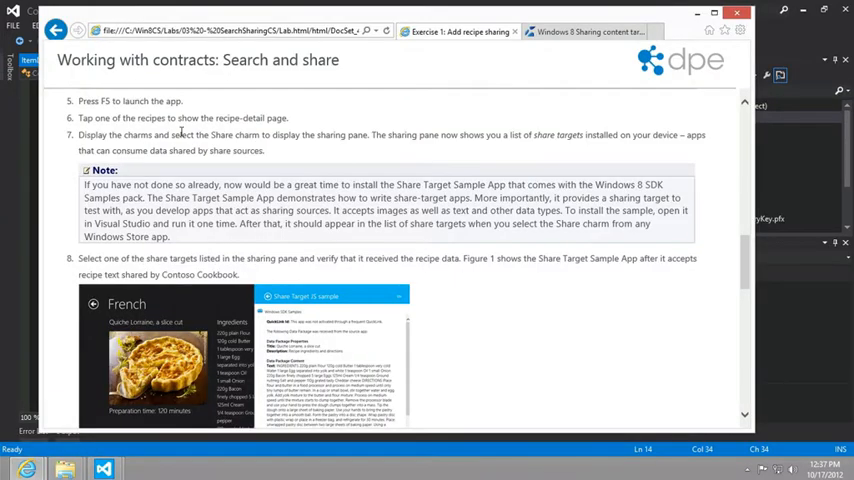
scroll("down", 3)
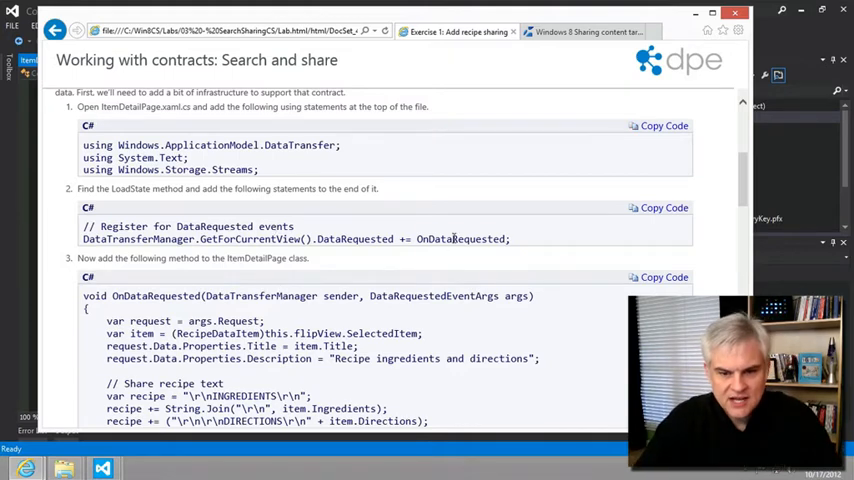
double_click(461, 239)
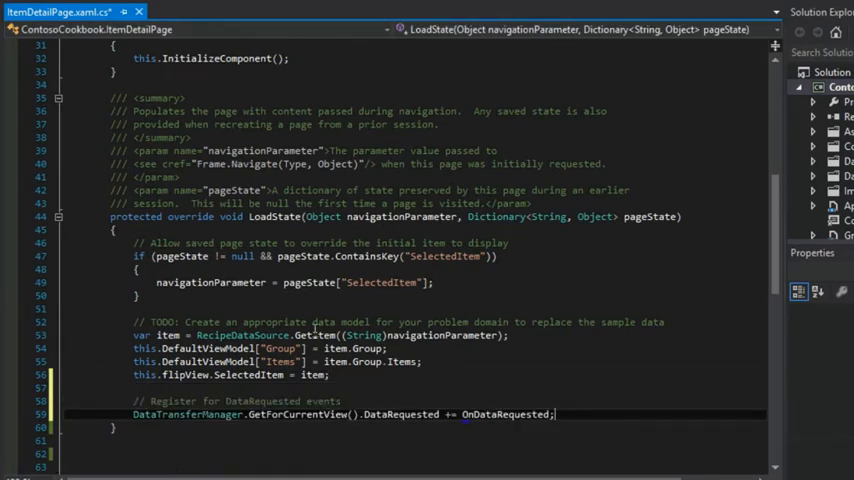
scroll("down", 3)
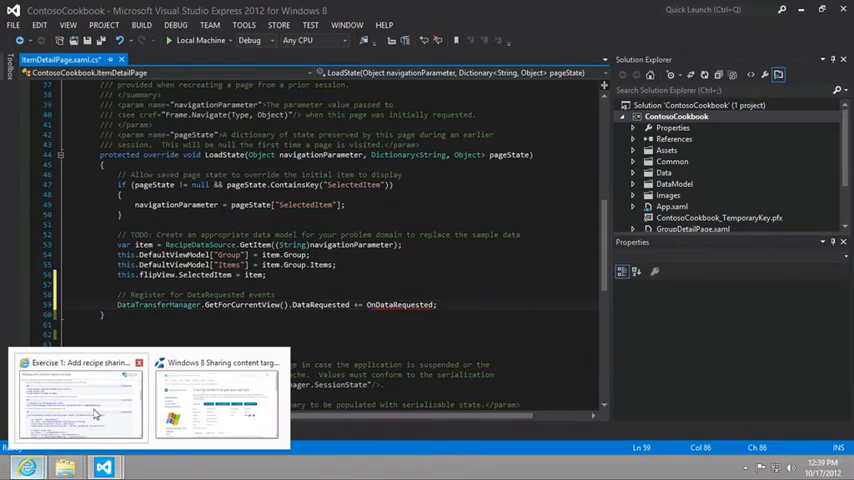
- Copy the lab's OnDataRequested method into ItemDetailPage.xaml.cs
left_click(80, 395)
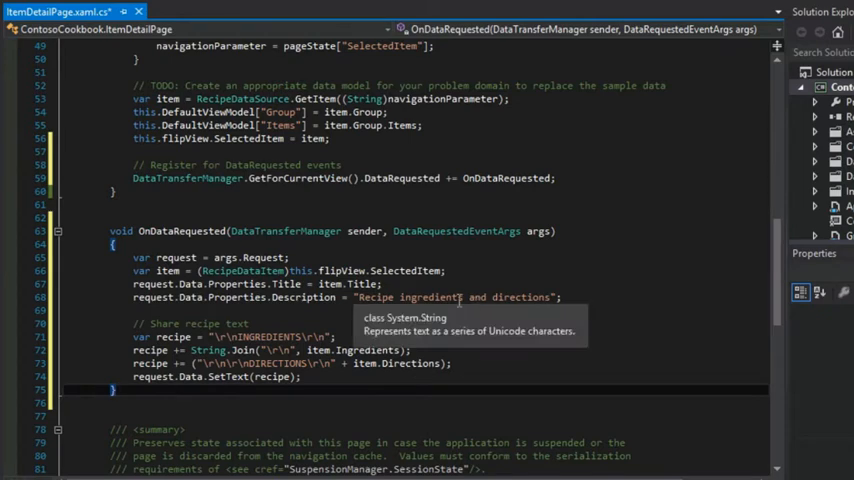
double_click(456, 231)
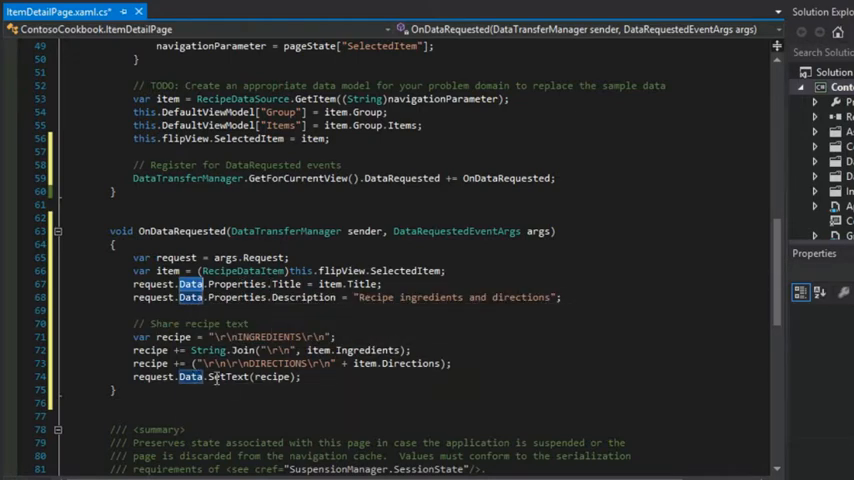
mouse_move(273, 377)
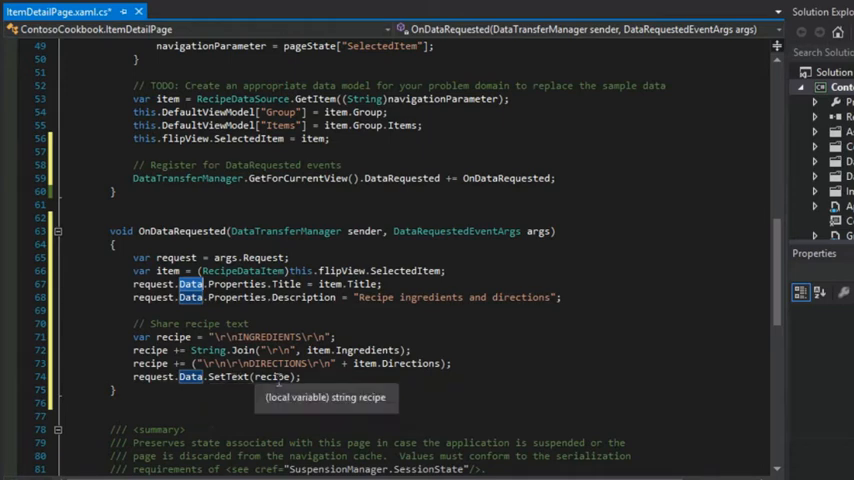
left_click_drag(135, 336, 451, 363)
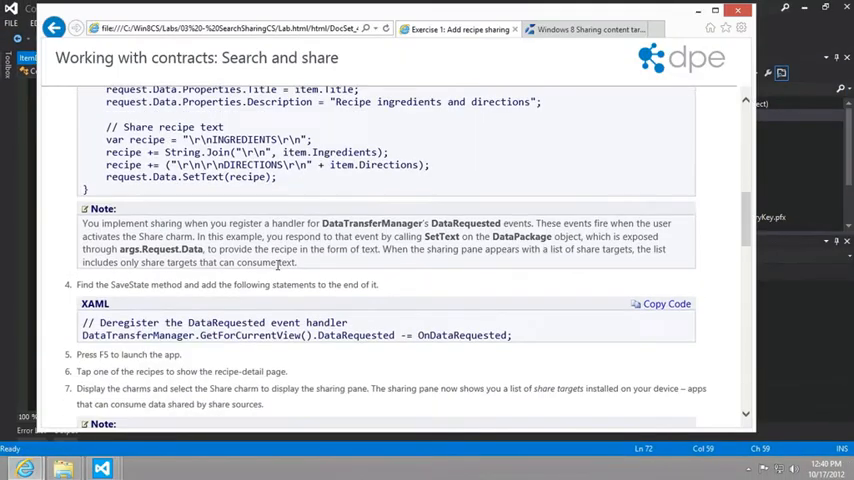
- Scroll to the SaveState deregistration line DataRequested -= OnDataRequested in the lab
scroll("down", 3)
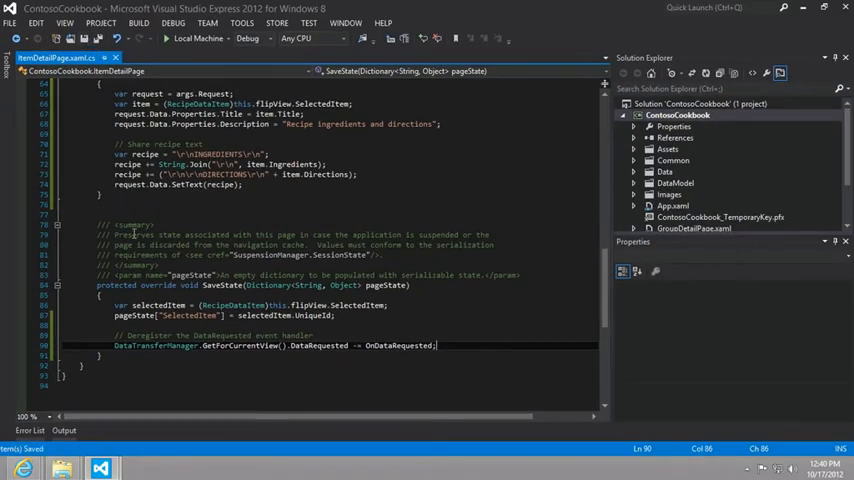
mouse_move(199, 38)
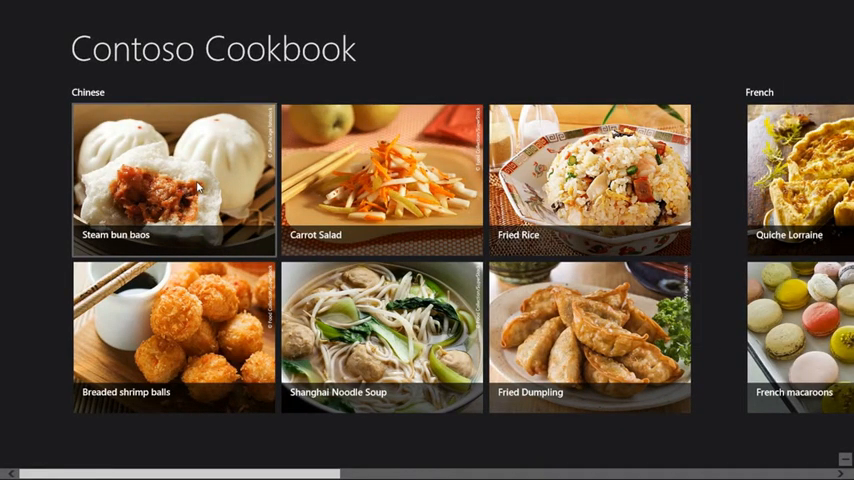
- Open Steam bun baos and share it to the Share Target C# sample
left_click(173, 178)
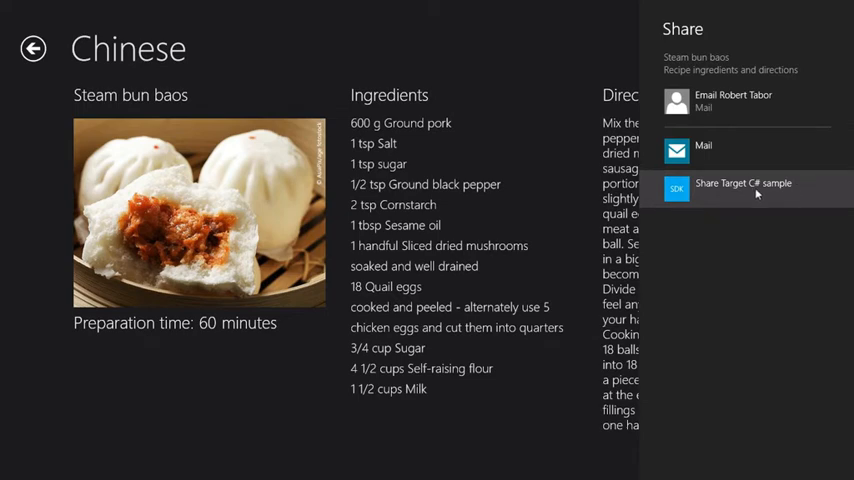
left_click(743, 188)
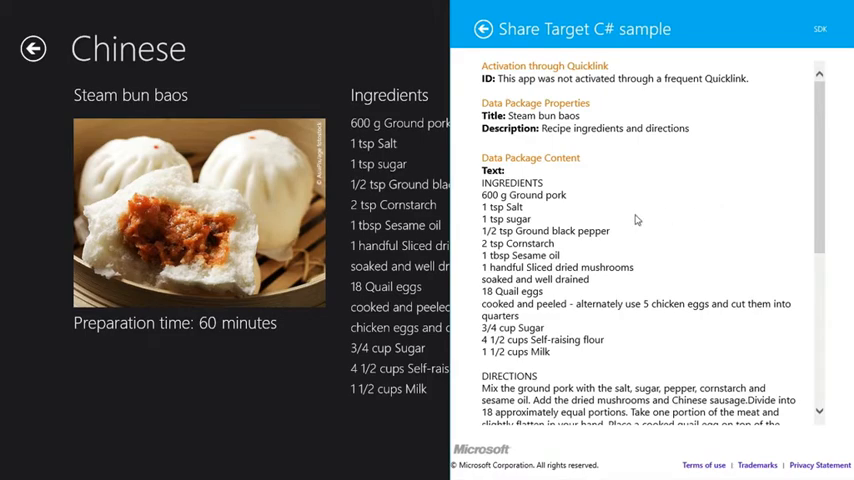
scroll("down", 3)
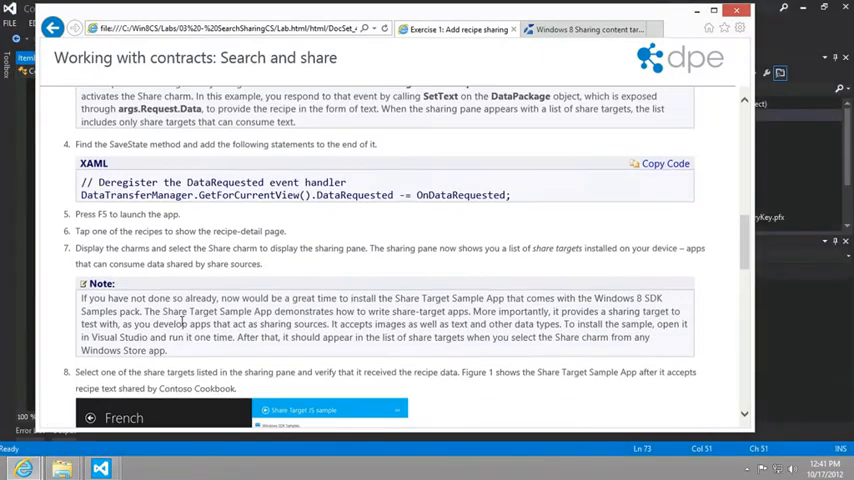
- Add the '// Share recipe image' Thumbnail and SetBitmap code to OnDataRequested
scroll("down", 3)
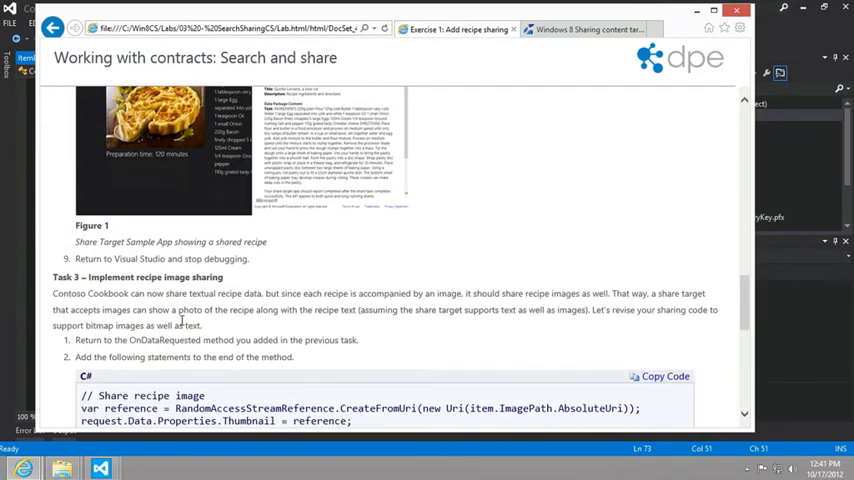
scroll("down", 3)
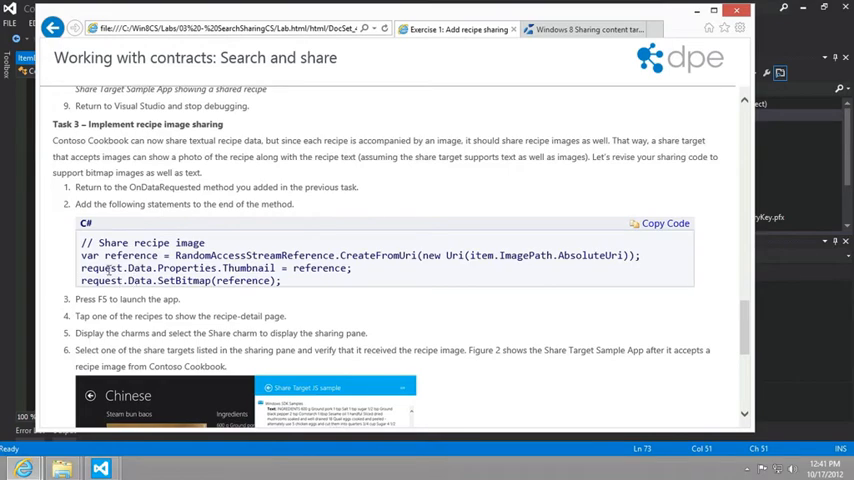
mouse_move(810, 35)
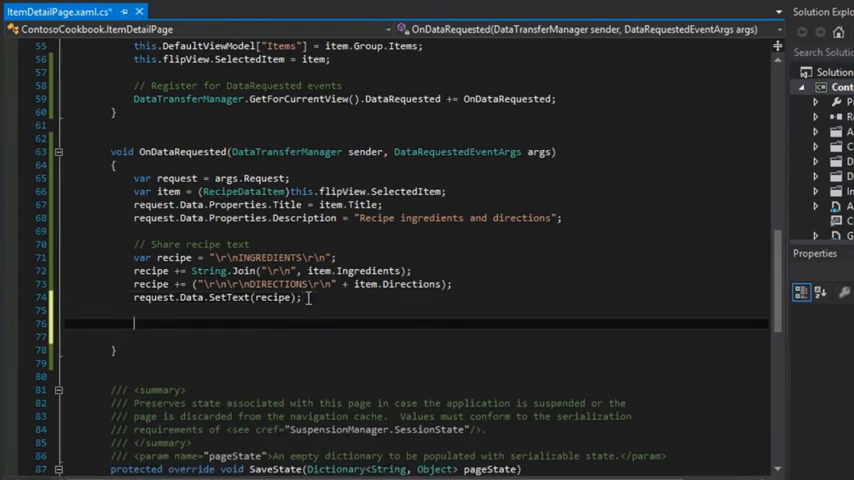
type("// Share recipe image")
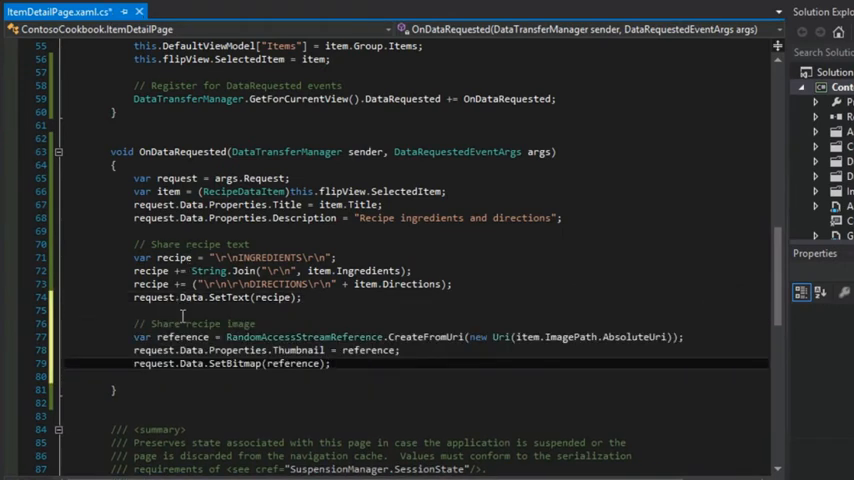
mouse_move(195, 297)
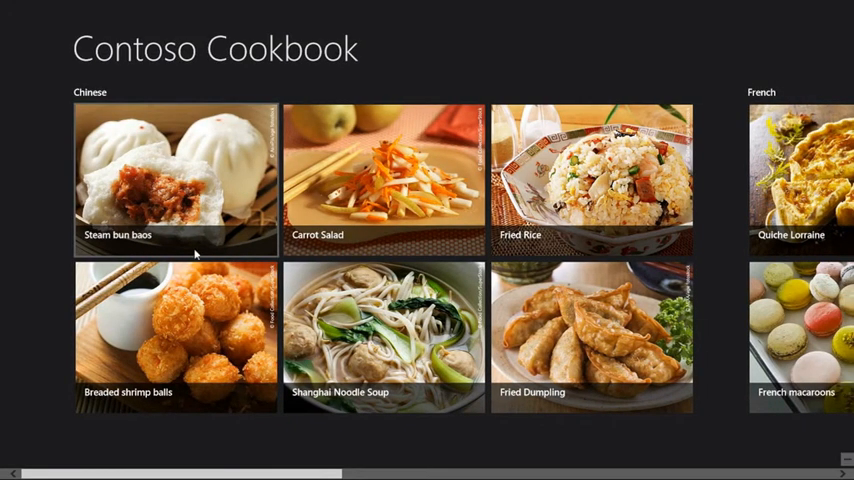
- Share Breaded shrimp balls to Share Target C# sample and view the received thumbnail
left_click(175, 335)
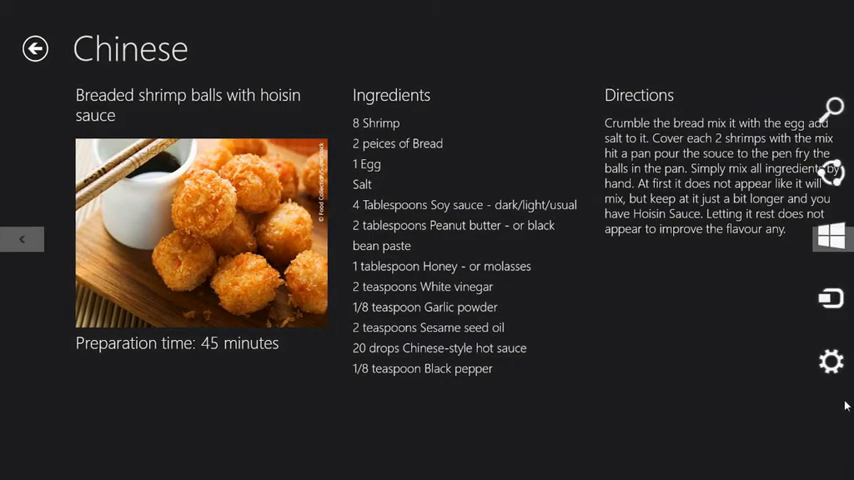
left_click(833, 171)
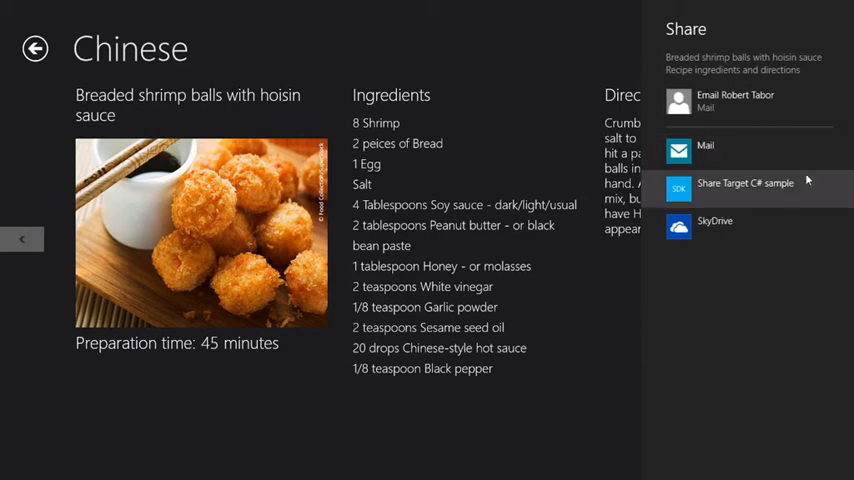
left_click(745, 188)
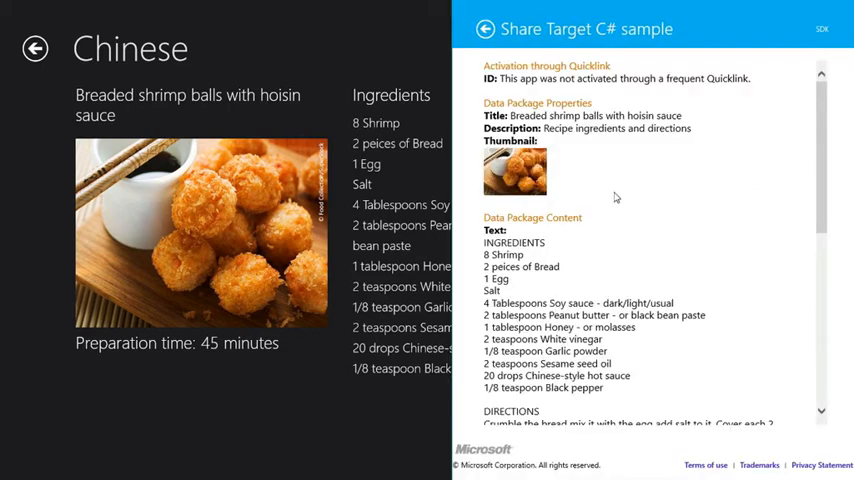
scroll("down", 3)
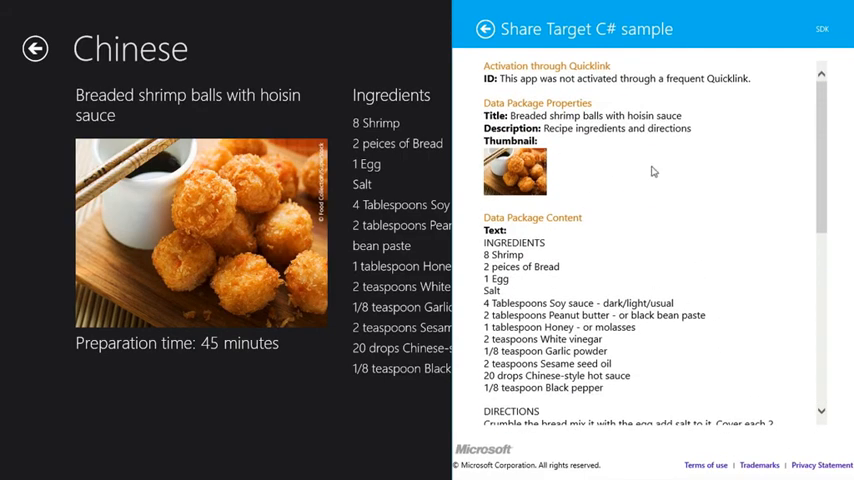
mouse_move(629, 174)
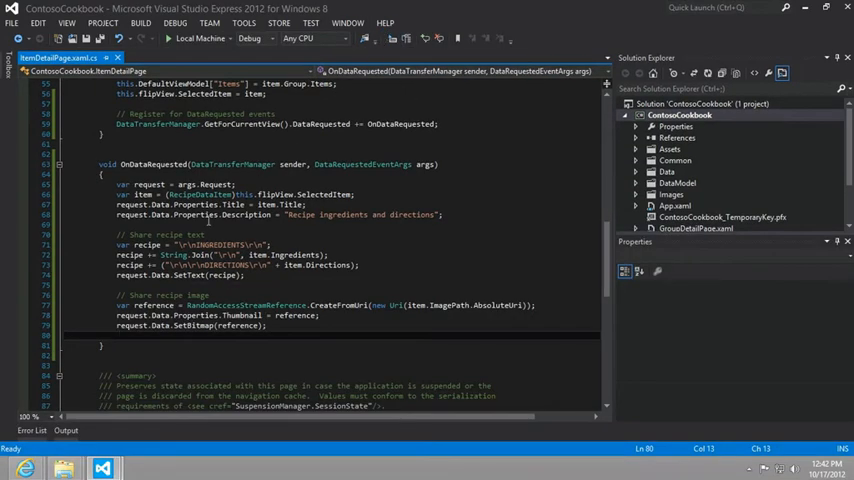
mouse_move(206, 214)
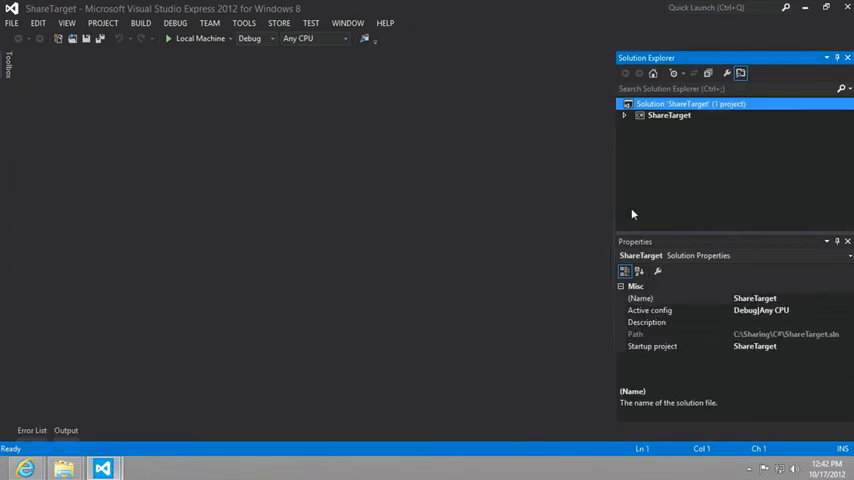
- Expand the ShareTarget project, open DefaultPage.xaml.cs and MainPage.xaml.cs, and read the code
left_click(625, 115)
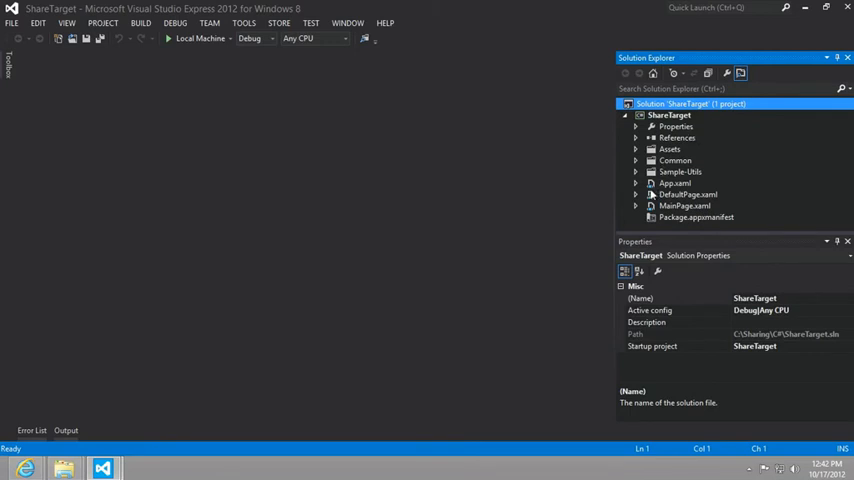
left_click(636, 194)
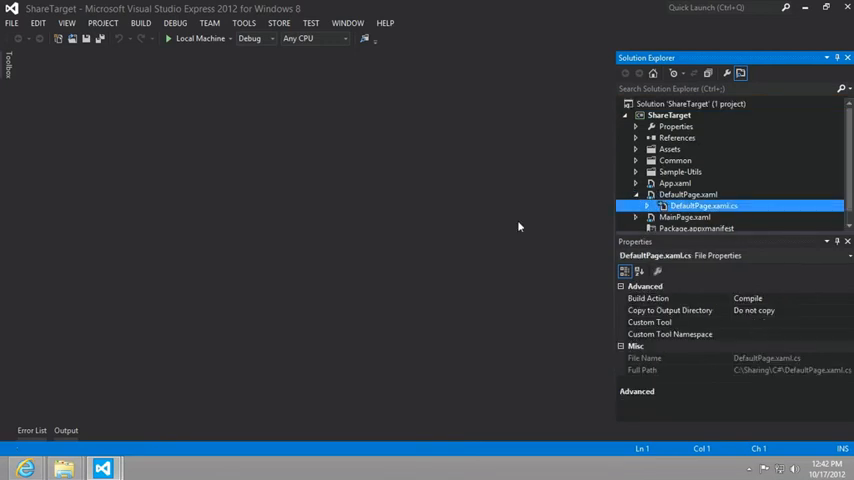
double_click(702, 205)
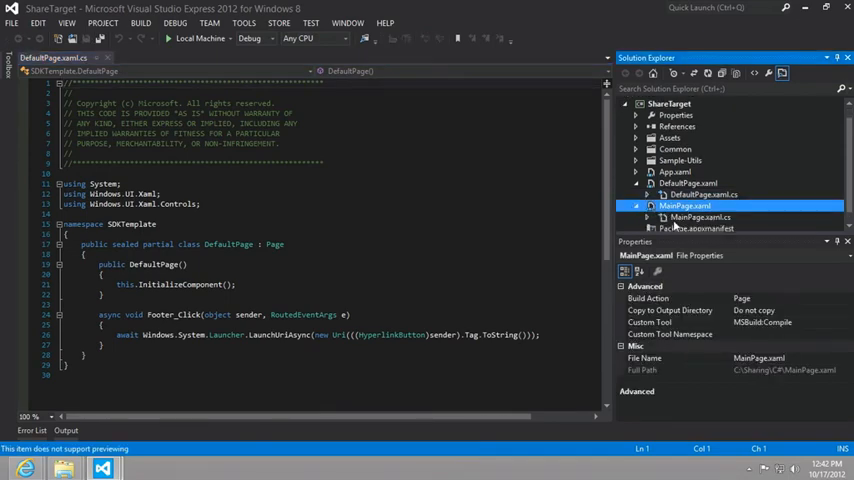
double_click(700, 217)
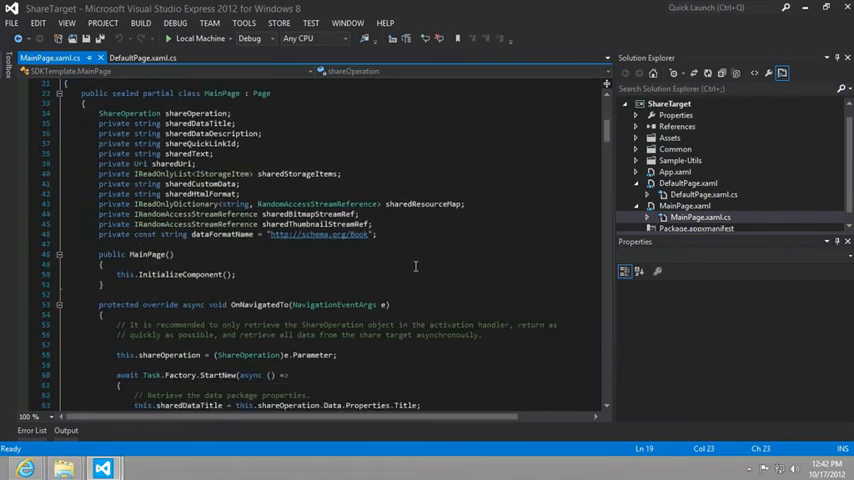
scroll("down", 3)
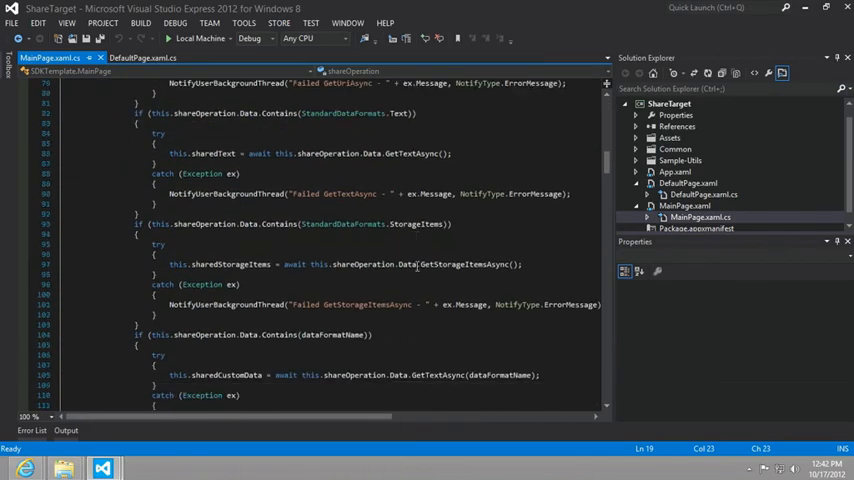
scroll("down", 3)
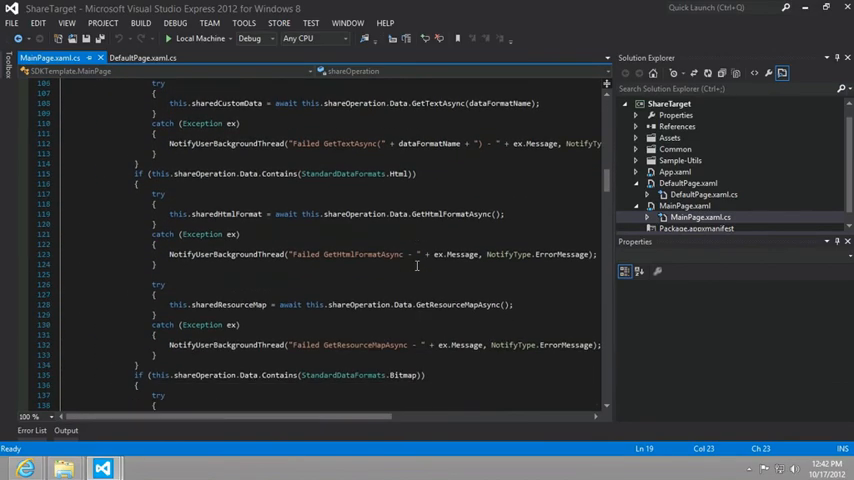